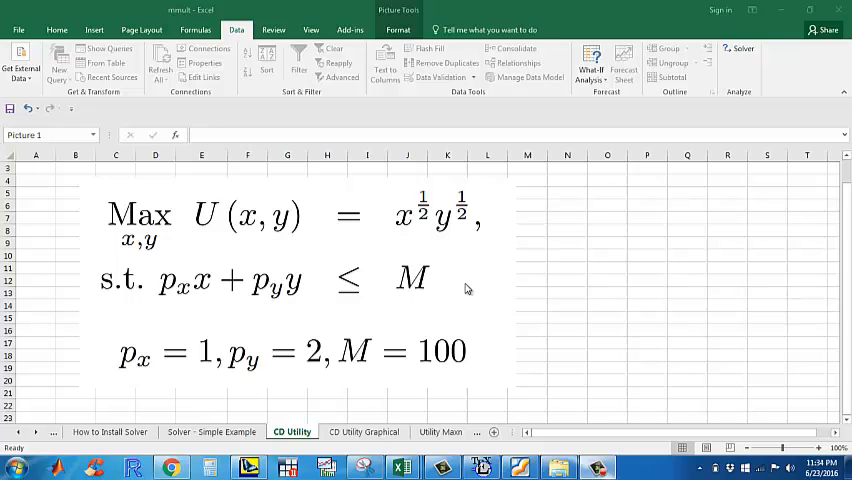
# - Move the equation picture right and review the utility formula, SUMPRODUCT expenditure and income of 100
pyautogui.click(468, 280)
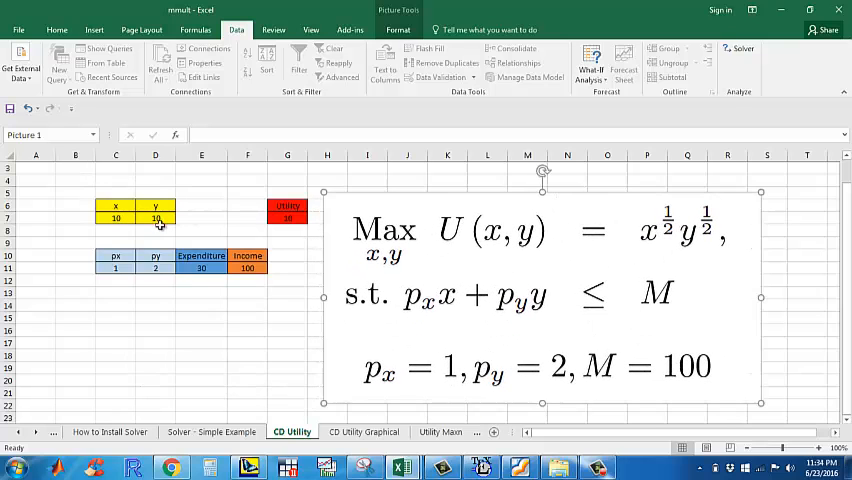
pyautogui.click(288, 218)
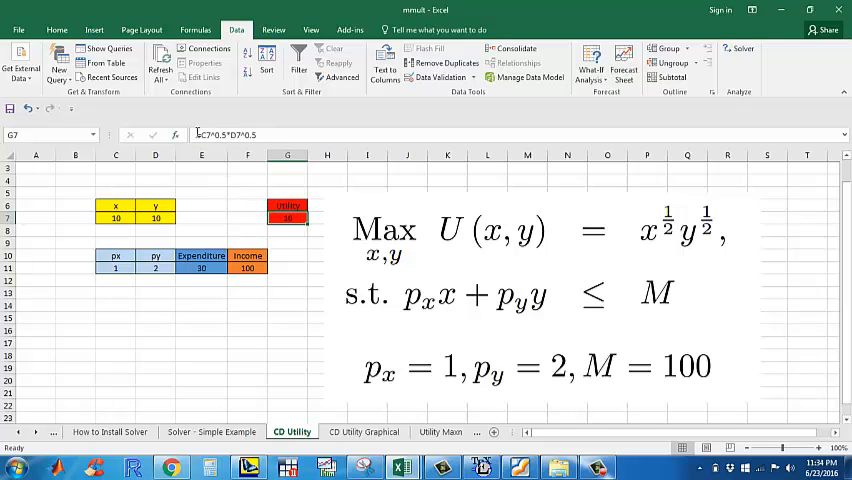
pyautogui.click(200, 270)
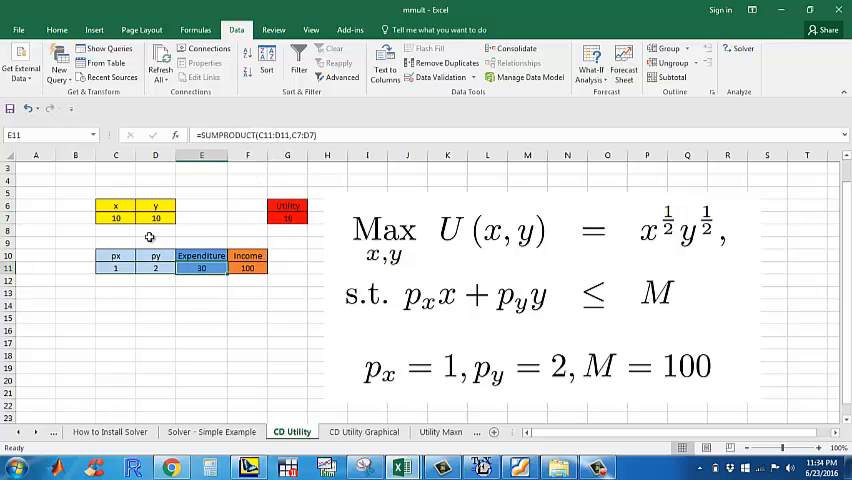
pyautogui.moveTo(130, 234)
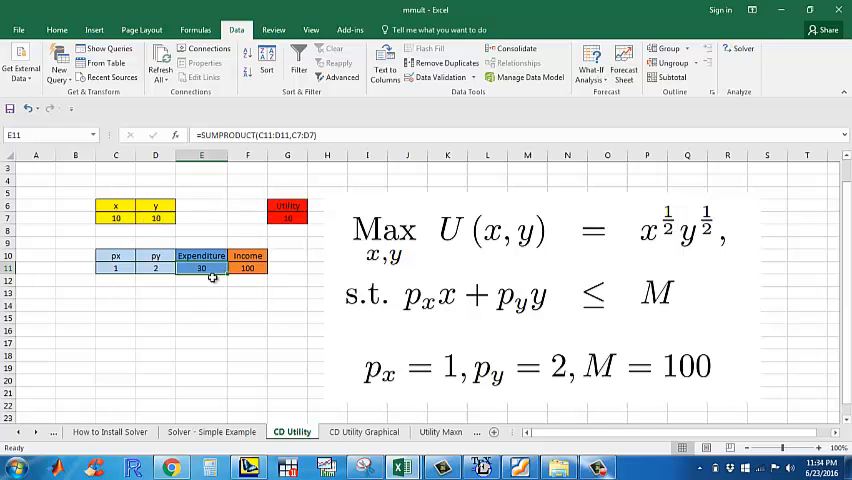
pyautogui.click(248, 268)
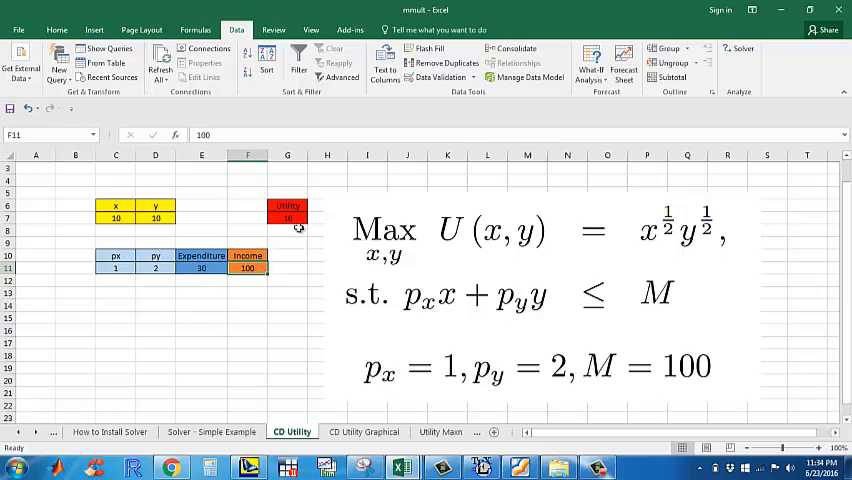
# - Reset Solver, maximize utility G7 over C7:D7 with expenditure E11 <= income F11, and solve to x=50, y=25
pyautogui.click(288, 218)
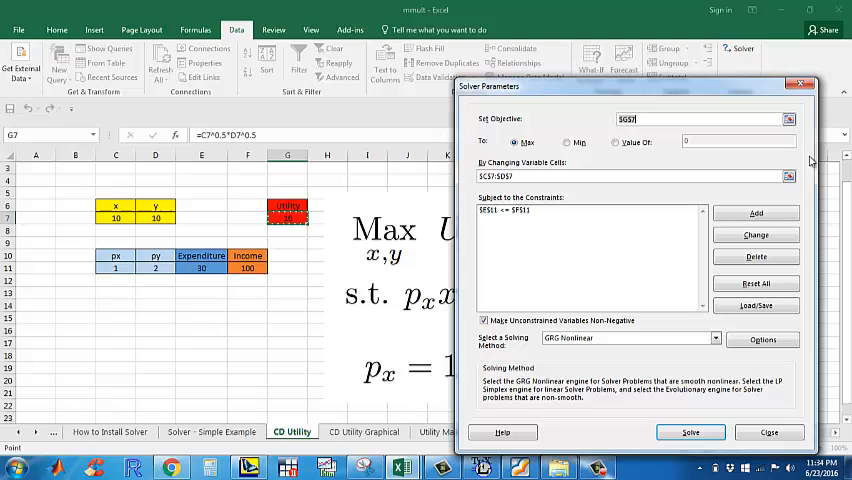
pyautogui.click(756, 284)
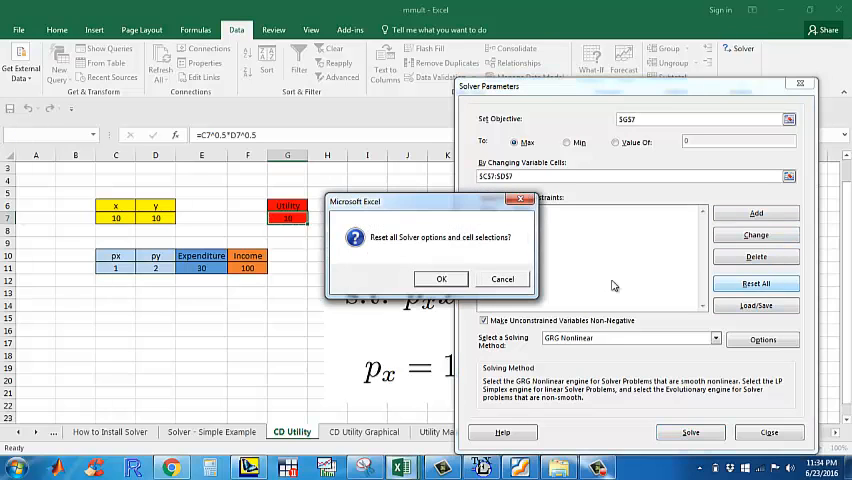
pyautogui.click(440, 278)
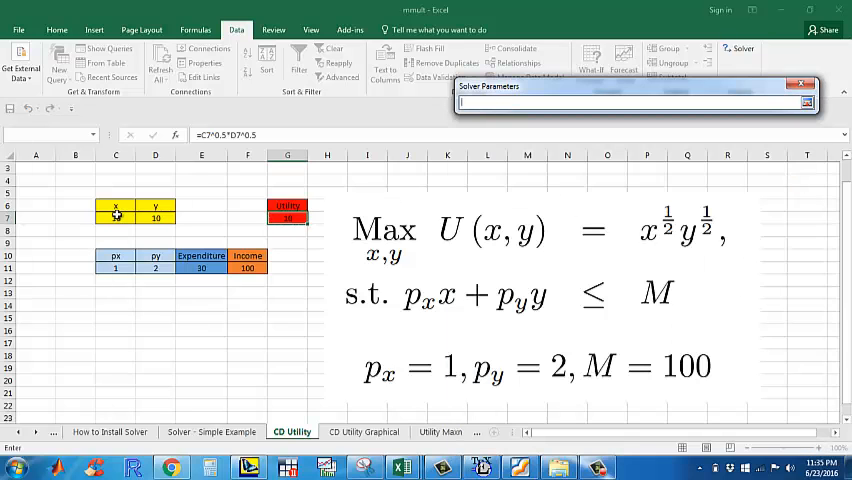
pyautogui.moveTo(116, 218); pyautogui.dragTo(170, 218)
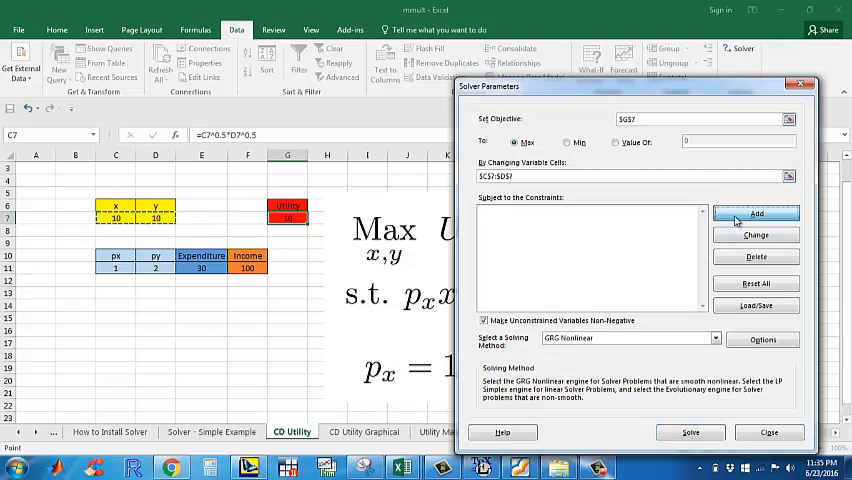
pyautogui.click(756, 214)
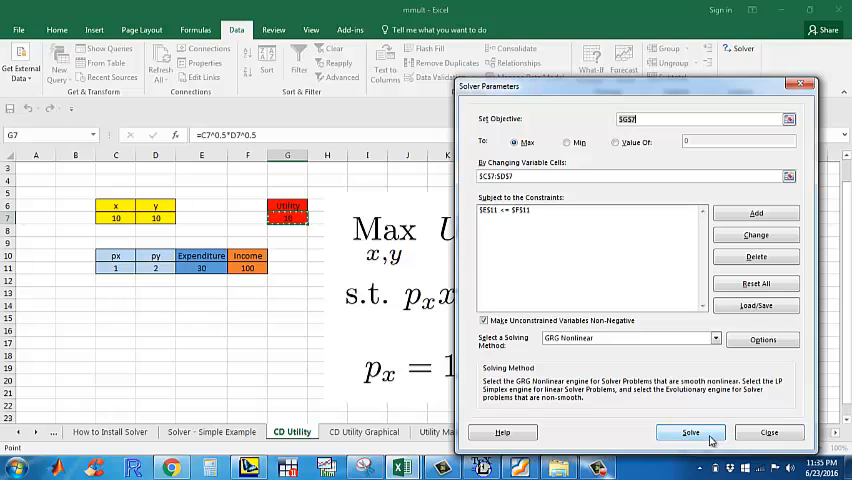
pyautogui.click(692, 432)
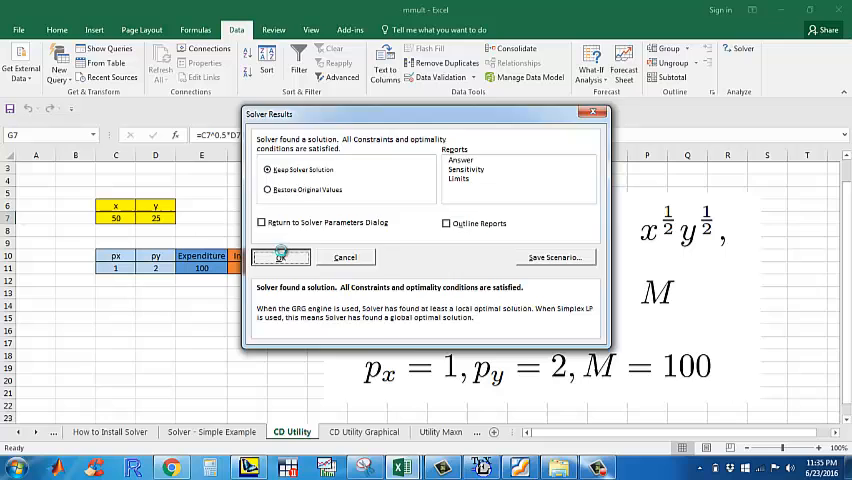
# - Keep the Solver solution x=50, y=25 spending the full 100 and review the result cells
pyautogui.click(280, 256)
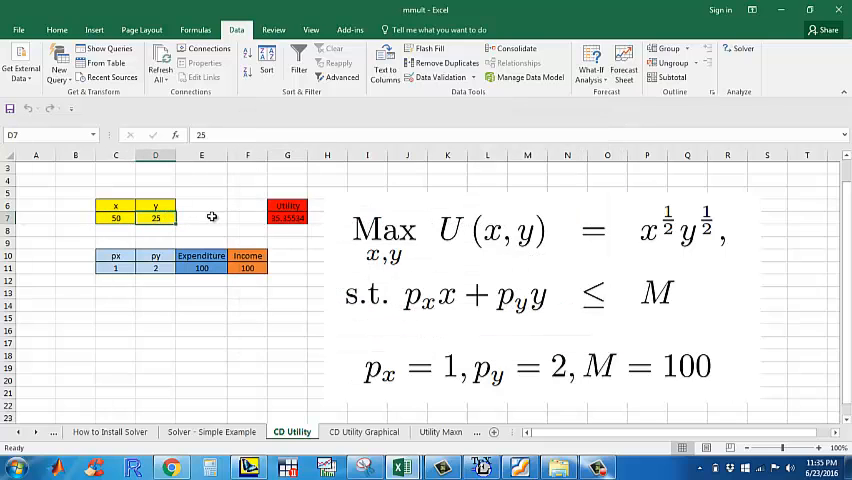
pyautogui.click(200, 218)
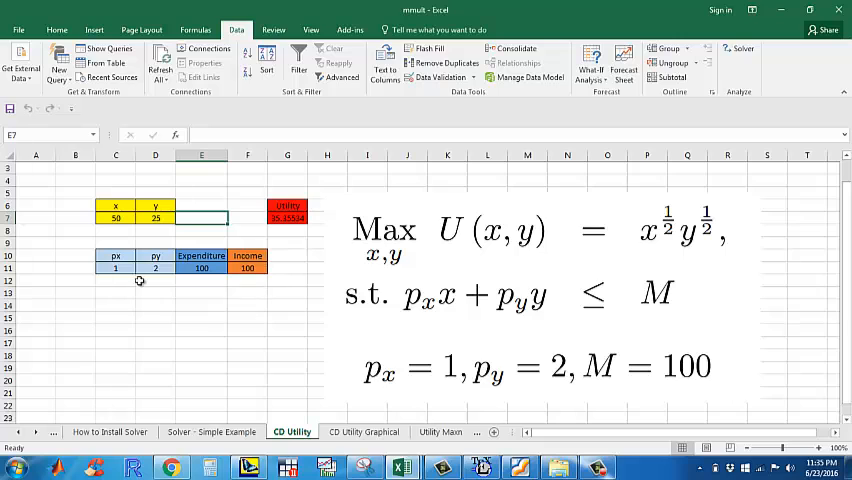
pyautogui.moveTo(304, 242)
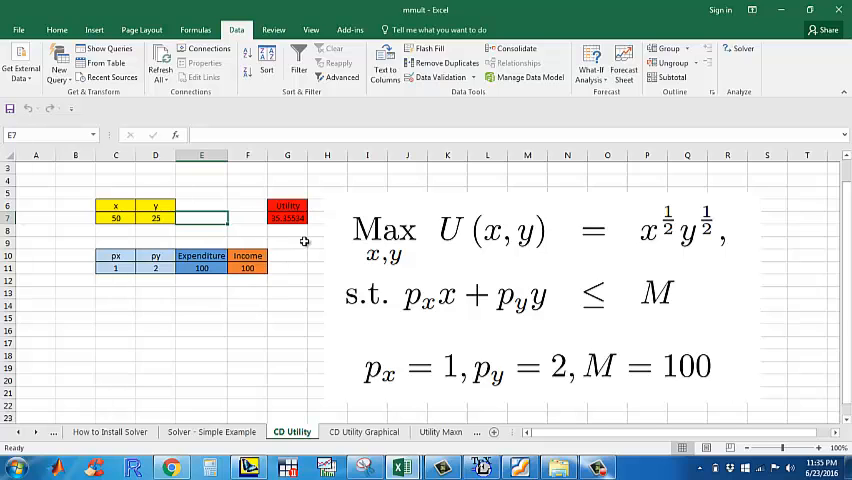
pyautogui.click(288, 218)
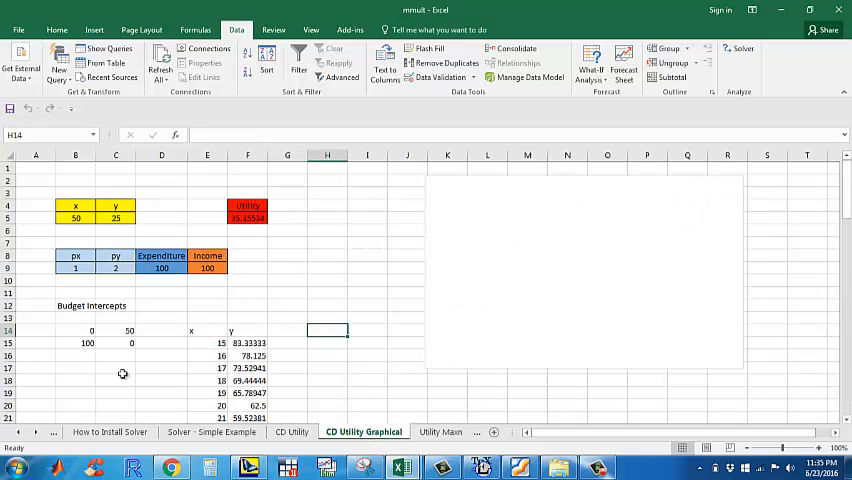
pyautogui.moveTo(88, 354)
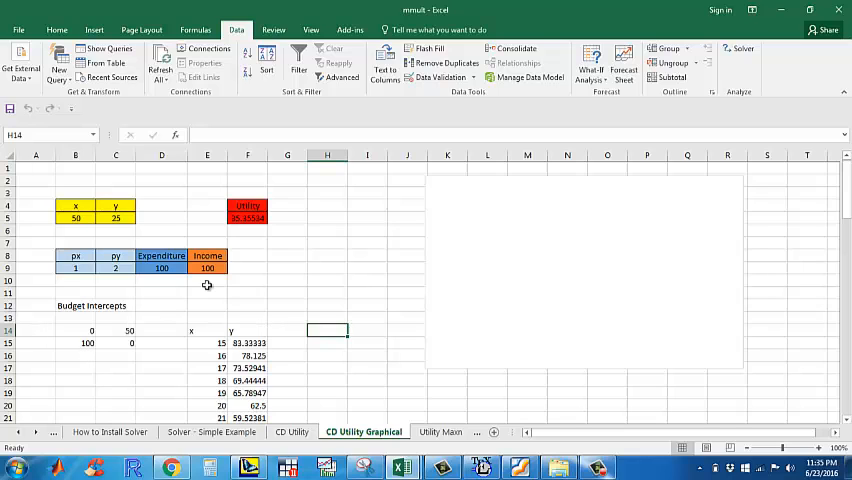
pyautogui.moveTo(248, 236)
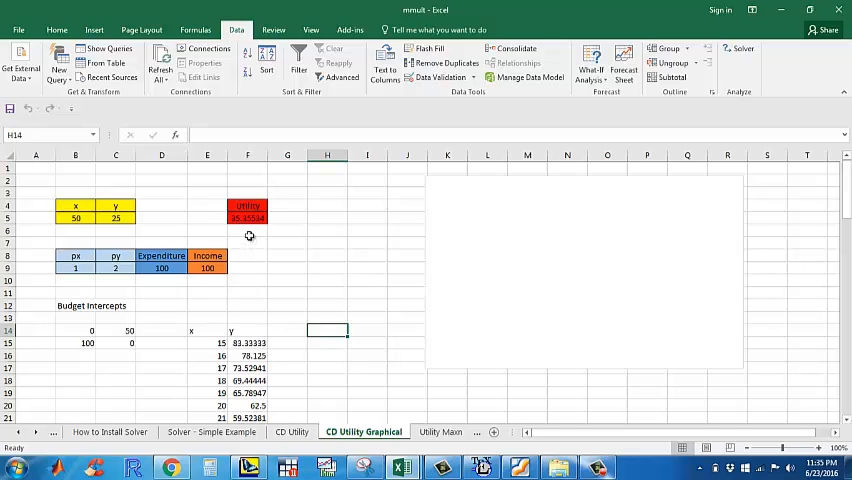
pyautogui.moveTo(268, 242)
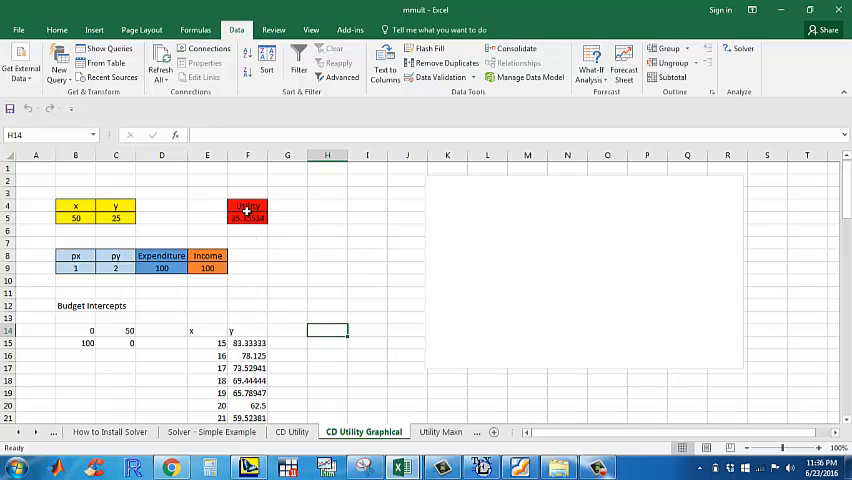
pyautogui.moveTo(230, 332)
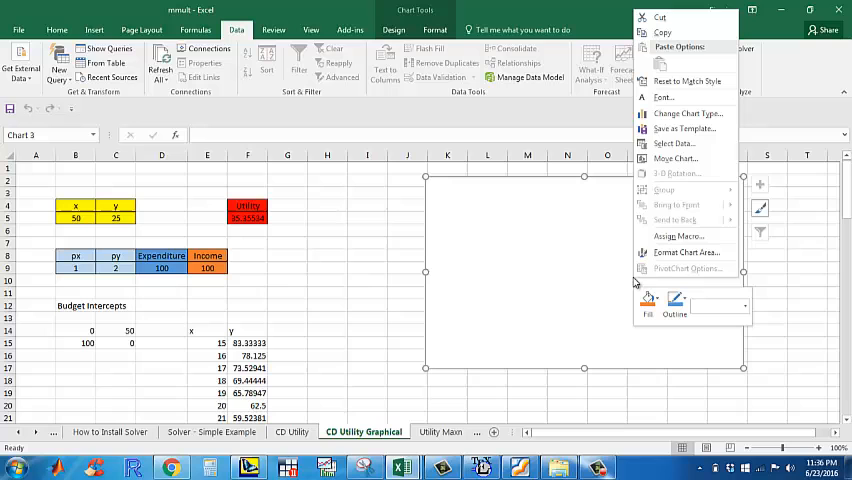
# - Add a Budget series from intercepts 0 and 100 and a Utility series from the x–y table columns
pyautogui.click(676, 144)
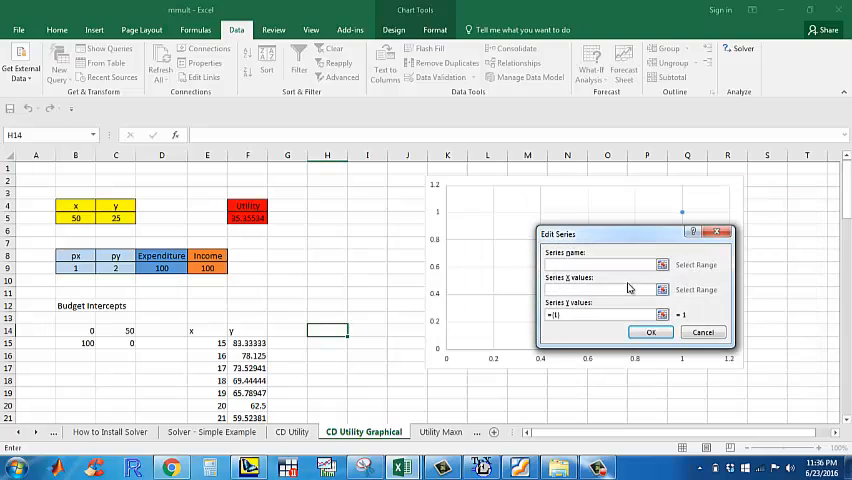
pyautogui.write('Budget')
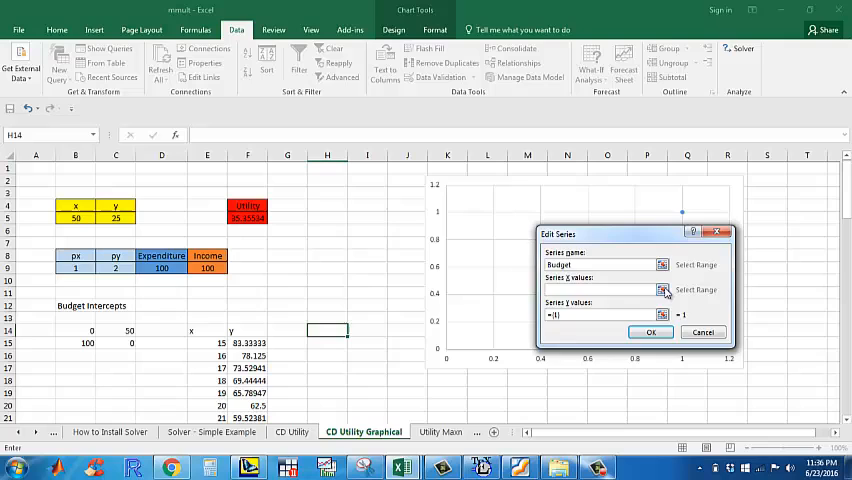
pyautogui.click(664, 290)
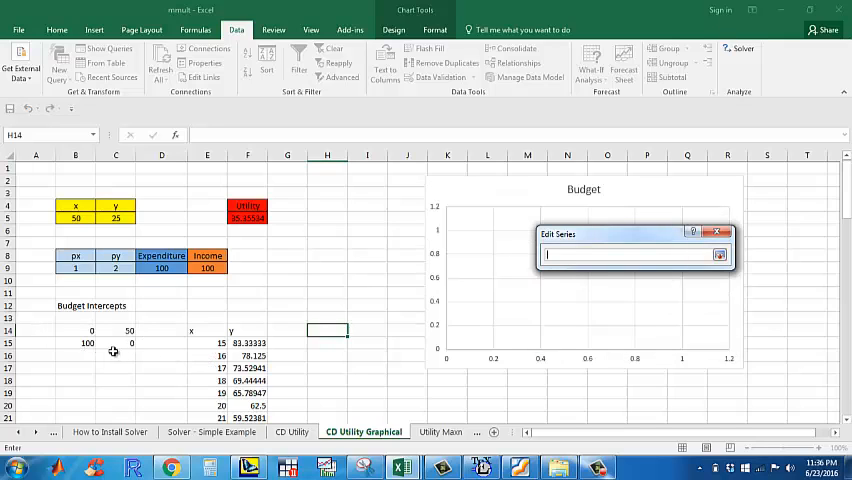
pyautogui.moveTo(92, 330); pyautogui.dragTo(100, 344)
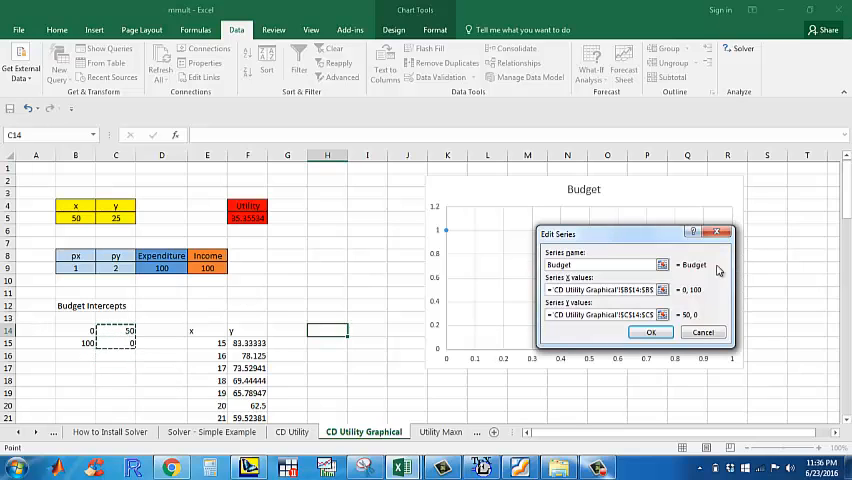
pyautogui.click(652, 332)
pyautogui.write('Utility')
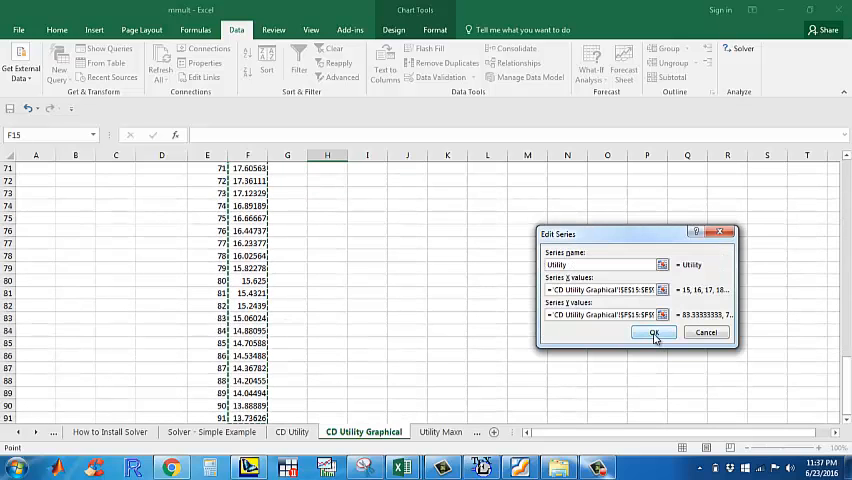
pyautogui.click(654, 332)
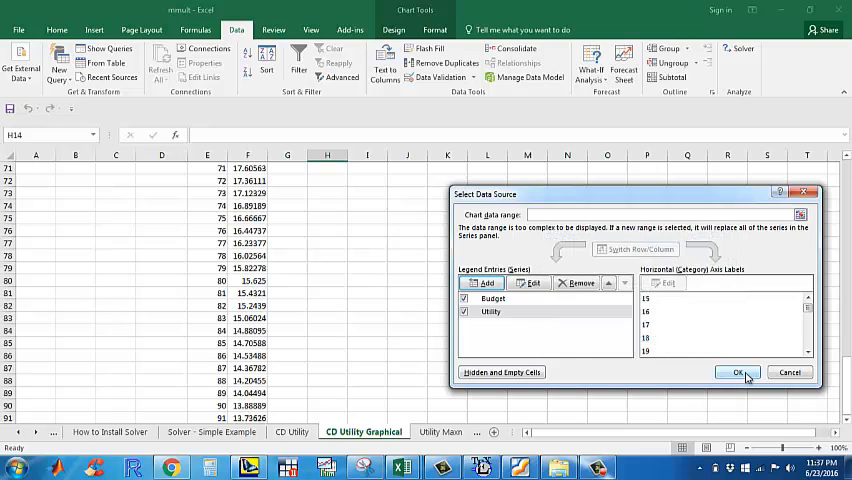
# - Apply both series so the chart draws the budget line and utility curve, then inspect the curve formula in F15
pyautogui.click(738, 372)
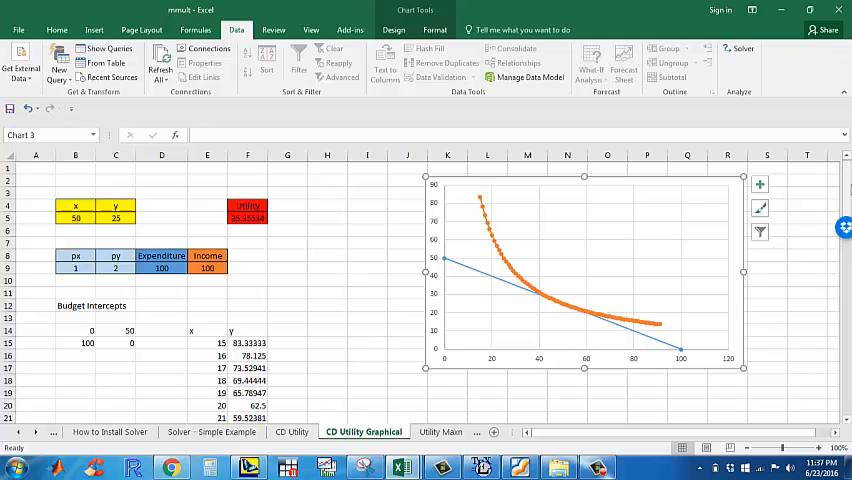
pyautogui.click(208, 344)
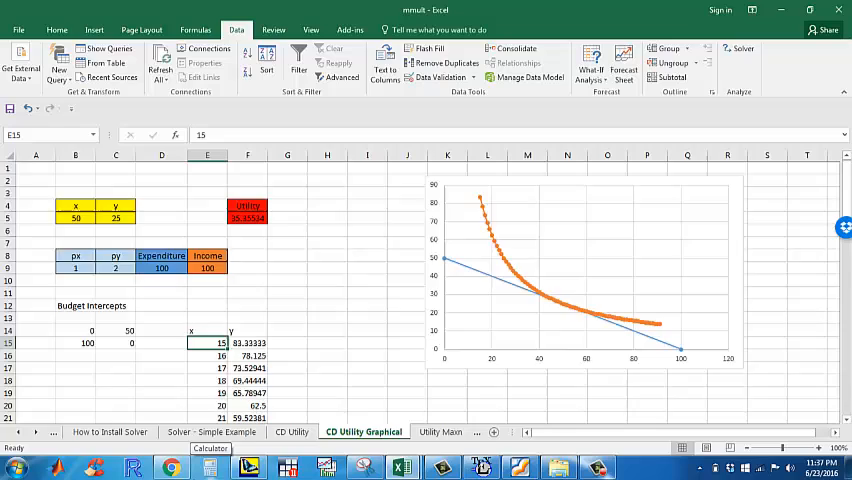
pyautogui.scroll(-3)
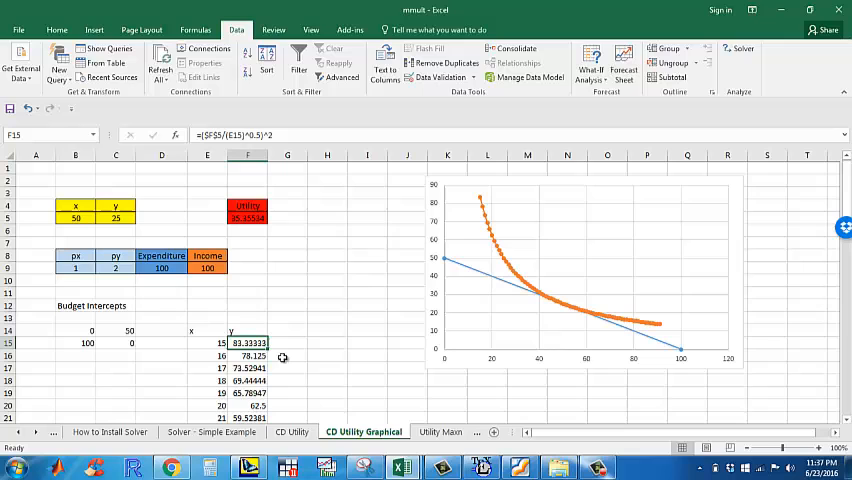
pyautogui.doubleClick(248, 342)
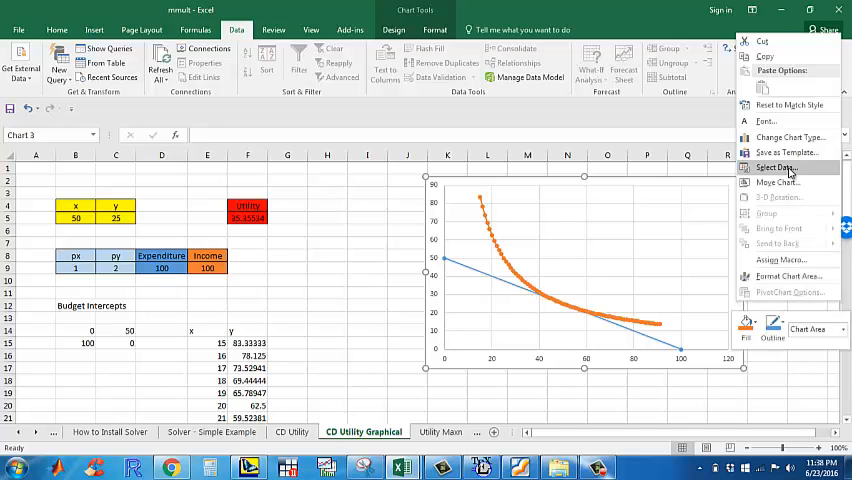
# - Add a Bundle series taking the optimal x=50 cell B5 and y=25 cell C5
pyautogui.click(776, 168)
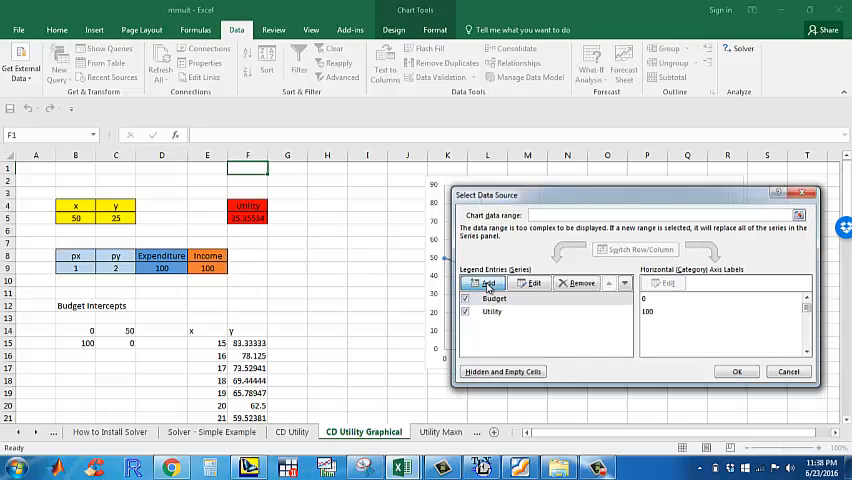
pyautogui.click(488, 284)
pyautogui.write('Bundle')
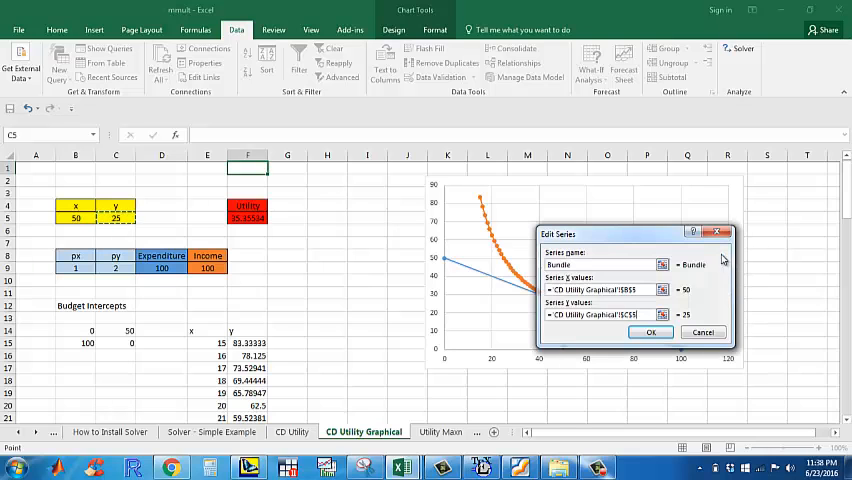
pyautogui.click(652, 332)
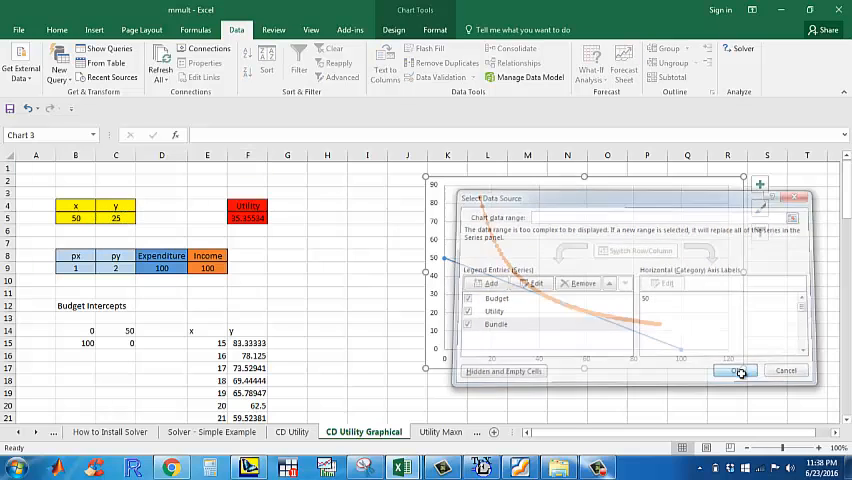
# - Apply the Bundle series so the point (50, 25) appears where the budget line touches the curve
pyautogui.click(732, 372)
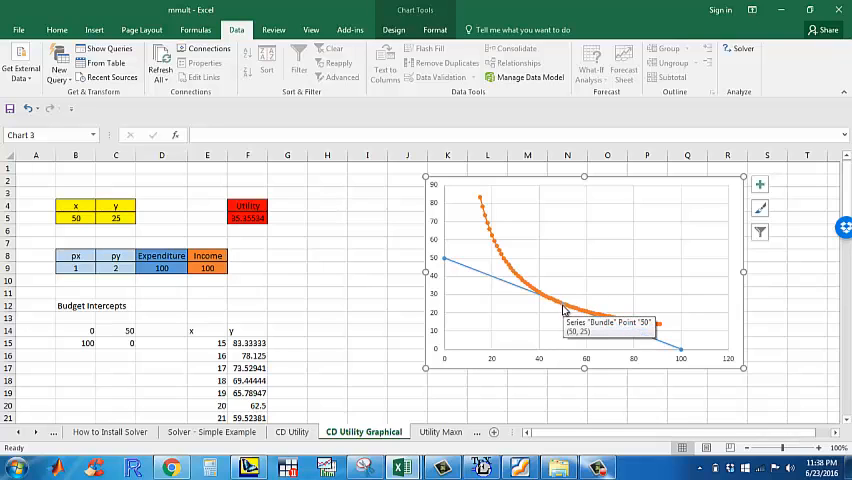
pyautogui.moveTo(484, 216)
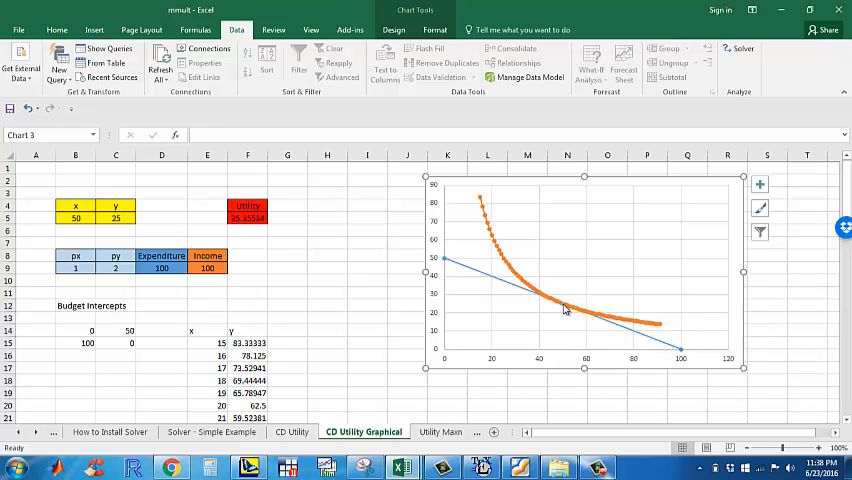
pyautogui.moveTo(562, 308)
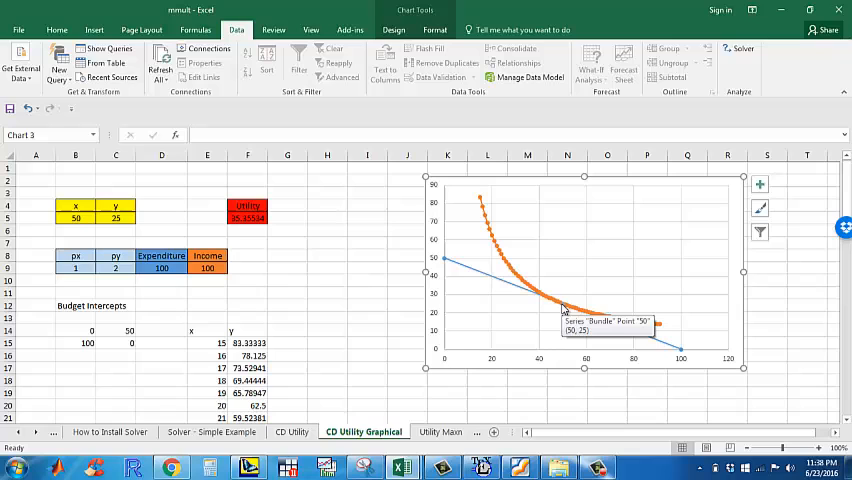
pyautogui.moveTo(716, 402)
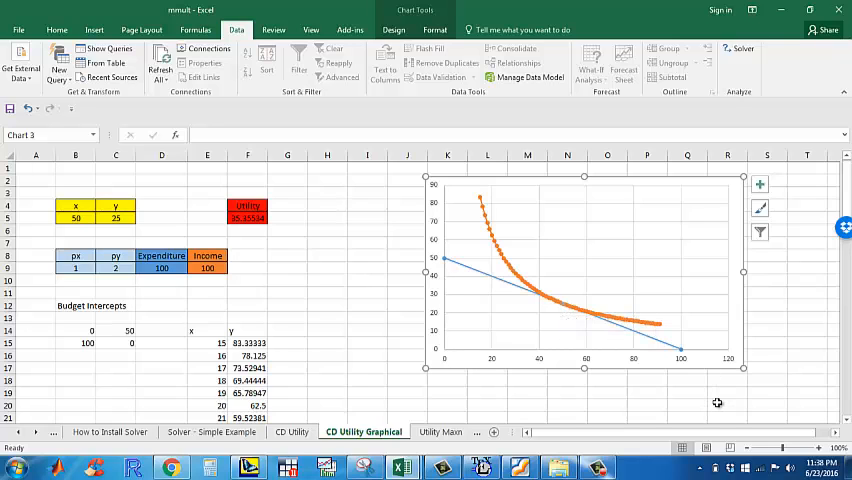